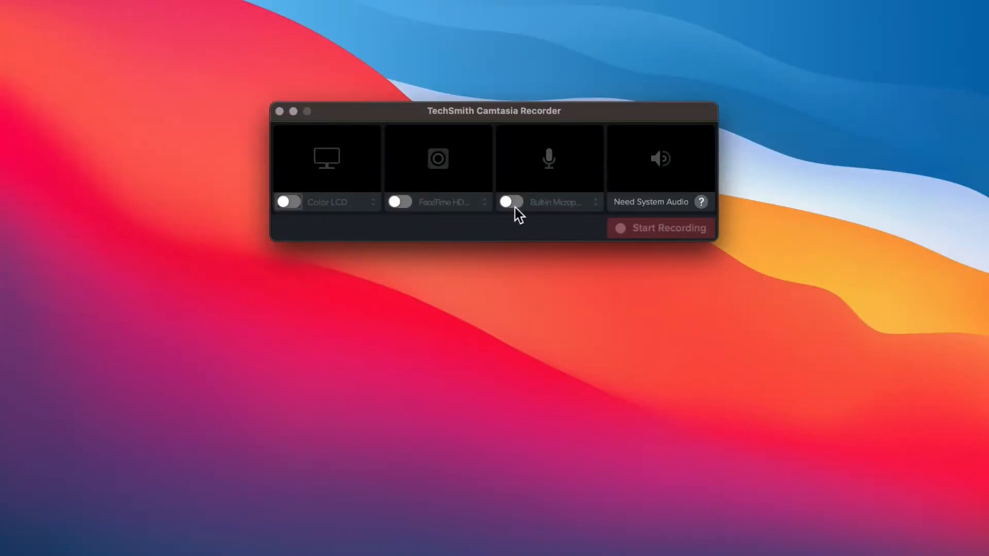
Enable microphone capture and select Yeti Stereo Microphone as the input device
left_click(595, 202)
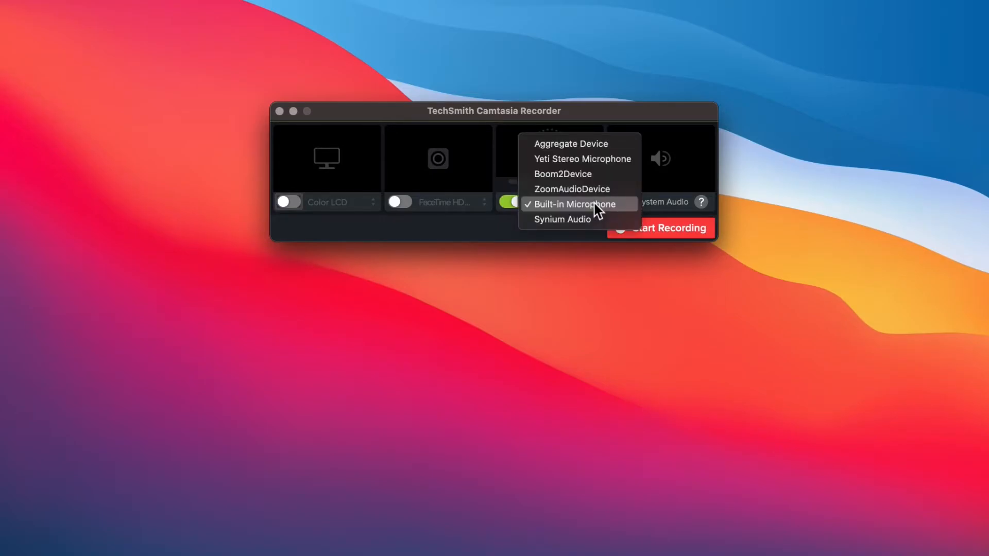
left_click(582, 159)
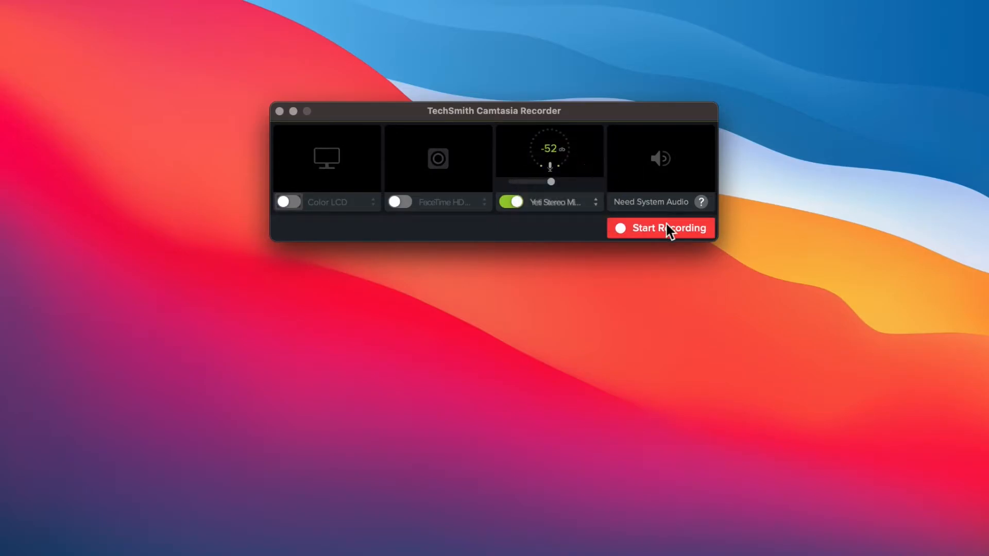
Start an audio-only recording from the Yeti microphone
left_click(661, 228)
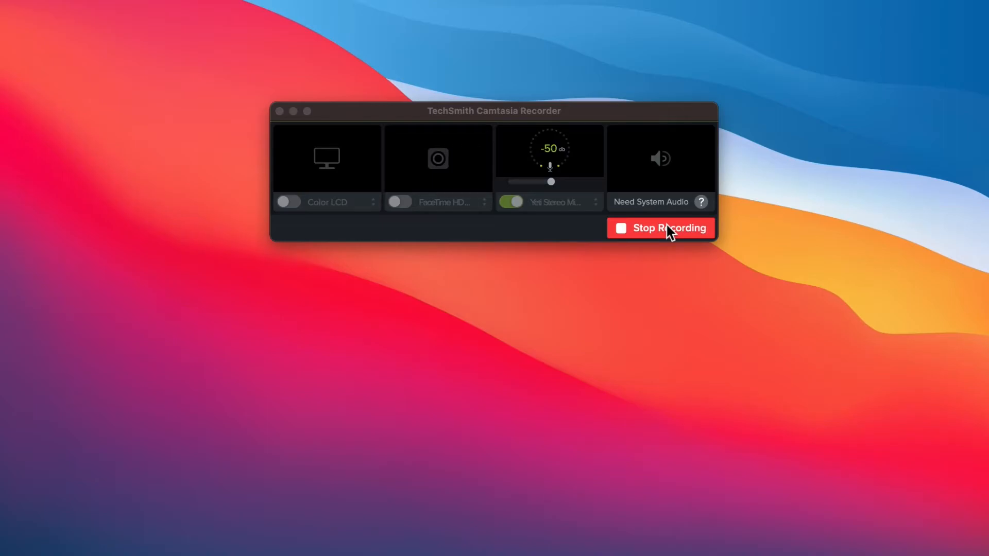
mouse_move(710, 219)
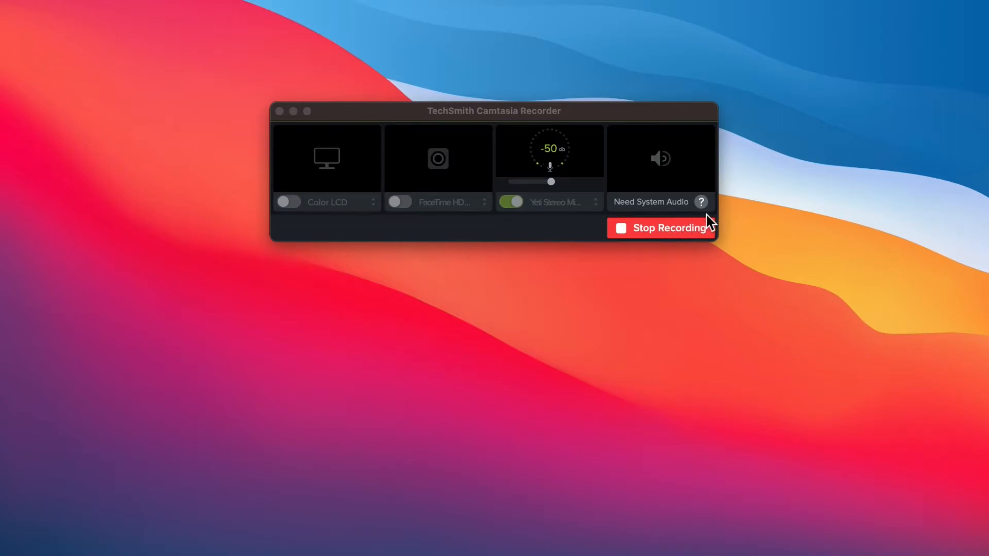
mouse_move(722, 218)
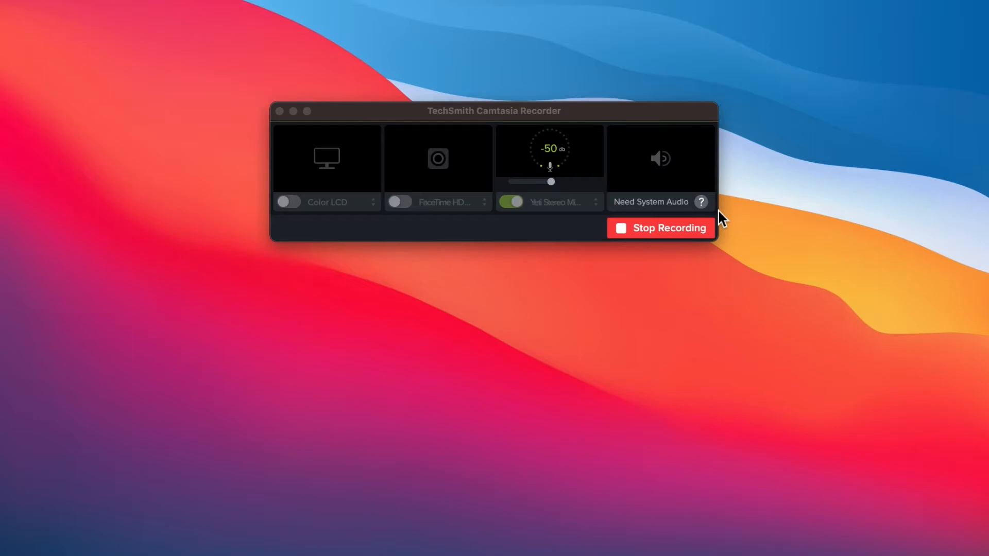
mouse_move(663, 247)
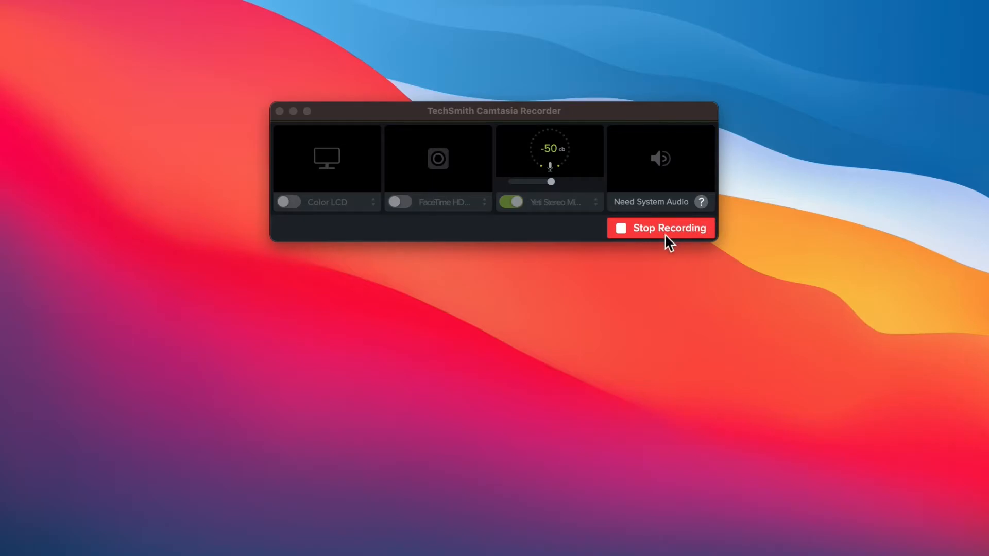
Stop recording and play back the 7-second clip Rec 2-13-2021 in the editor
left_click(661, 228)
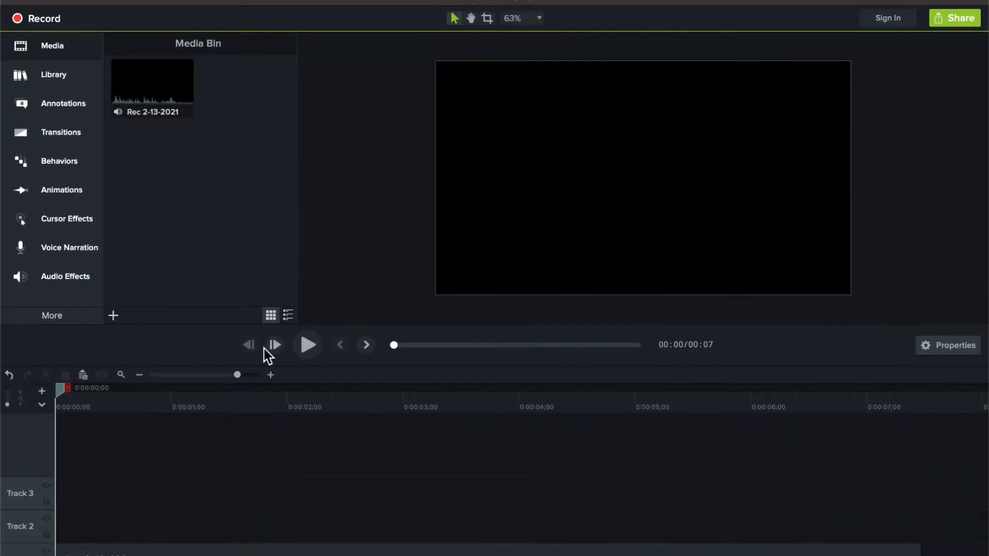
mouse_move(251, 446)
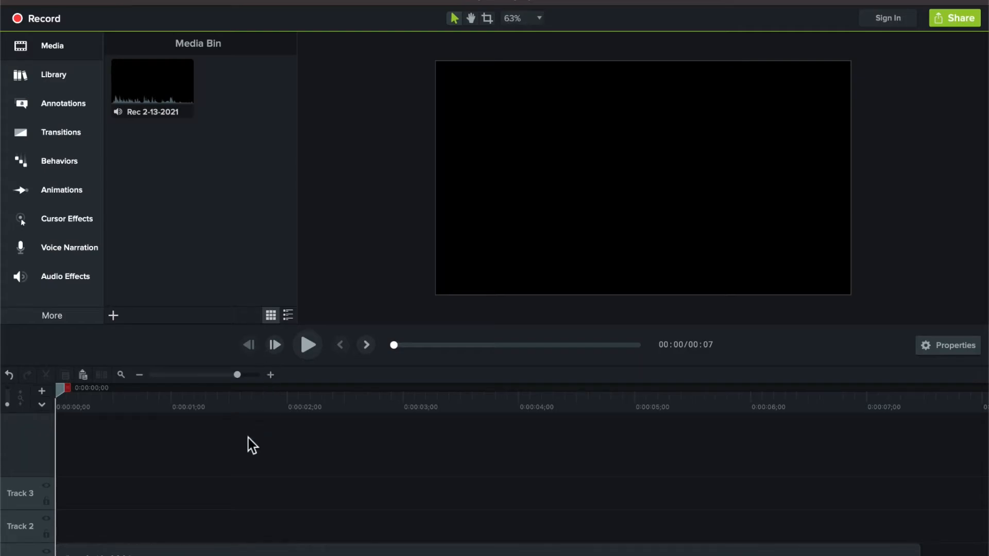
mouse_move(204, 445)
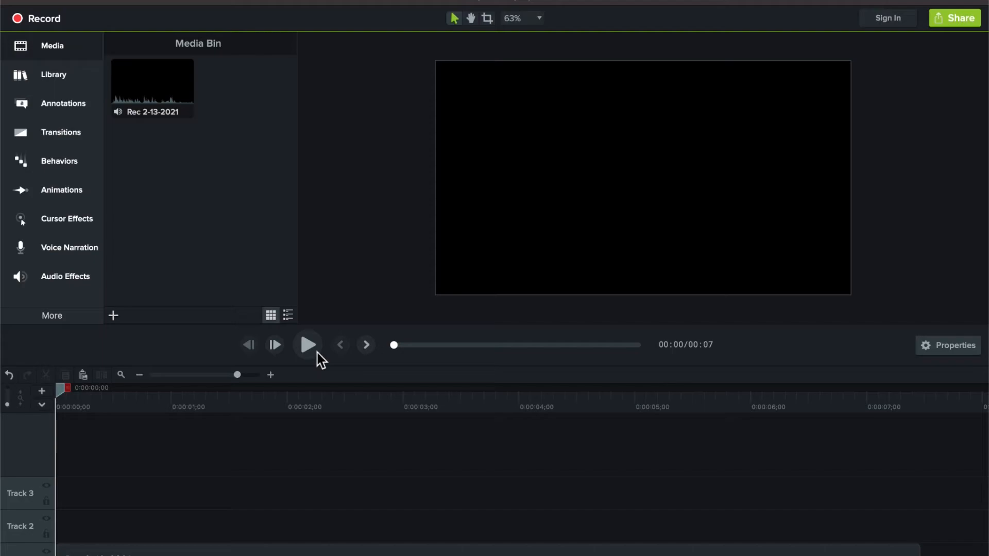
left_click(307, 345)
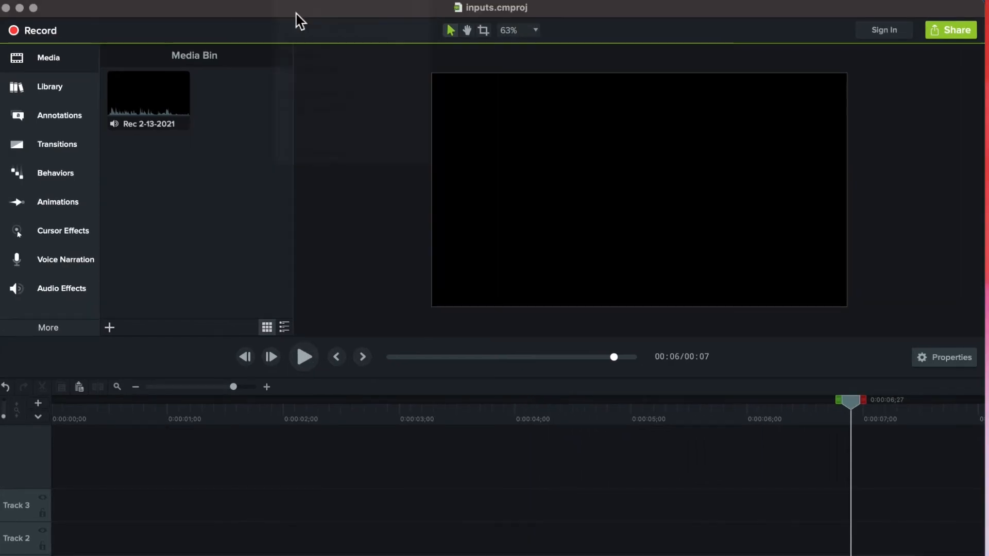
Open File > Export, proposing inputs.mp4 in MP4 format
left_click(950, 29)
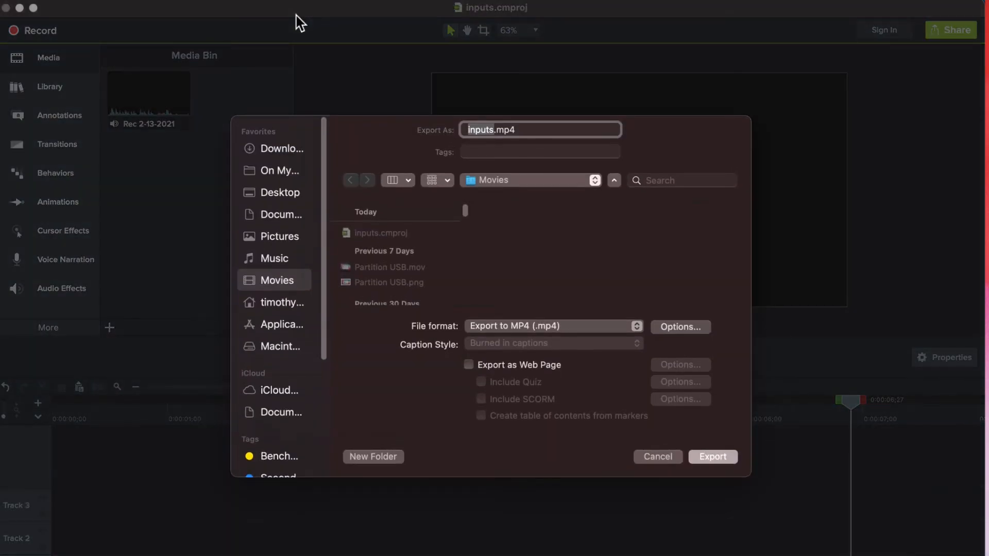
mouse_move(318, 100)
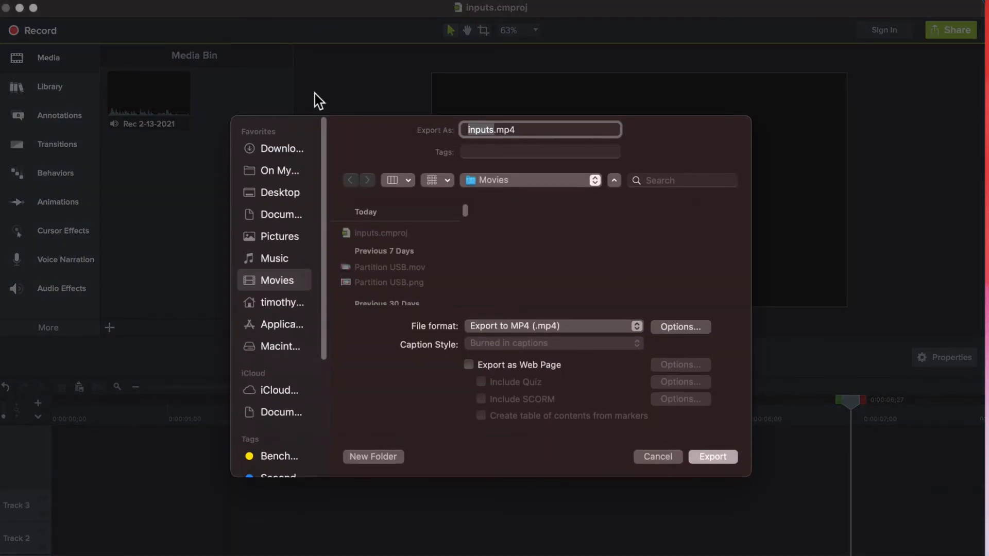